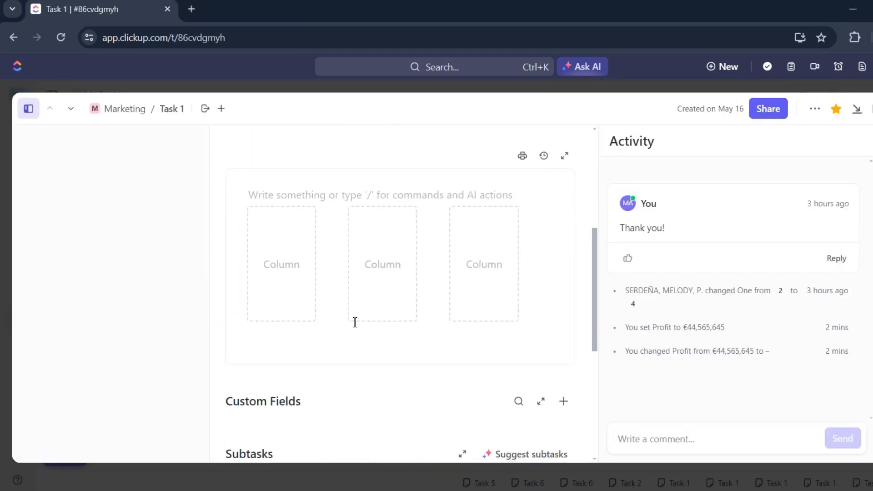
# - Reach Task 1's Custom Fields section and bring up the add-field choices
pyautogui.scroll(-3)
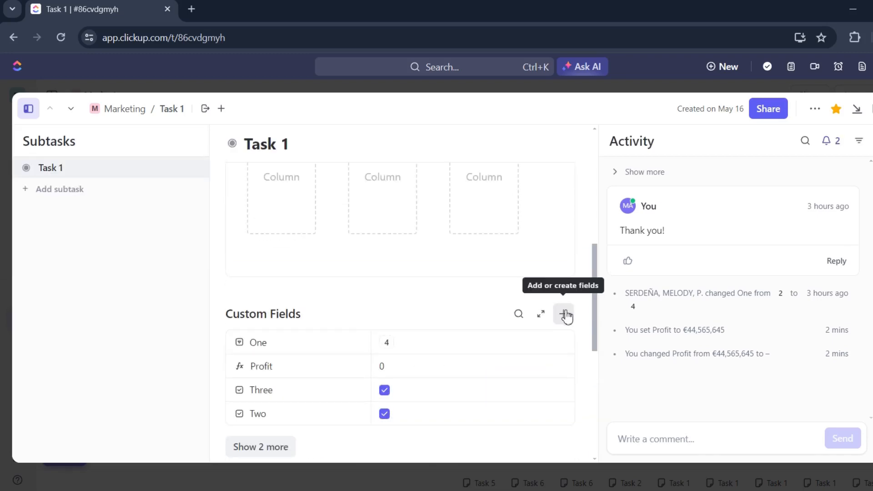
pyautogui.click(563, 314)
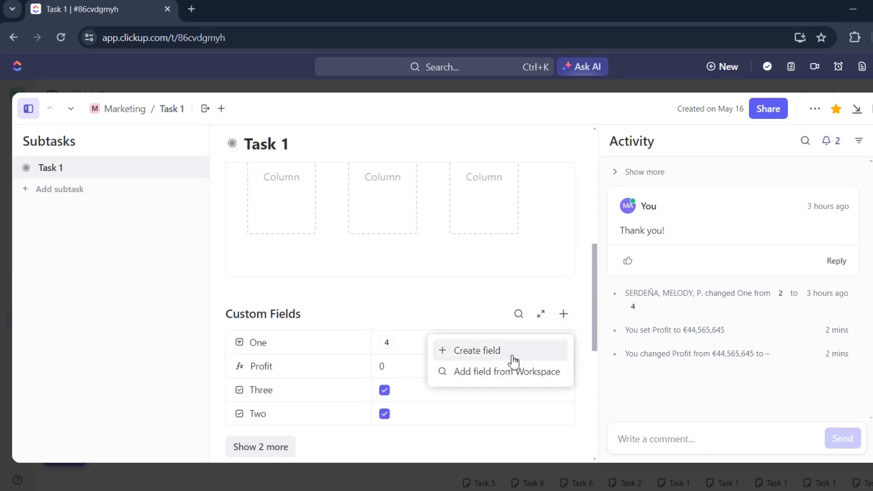
# - Start a new custom field named 'Profit 78' with description 'Total Income 78'
pyautogui.click(477, 350)
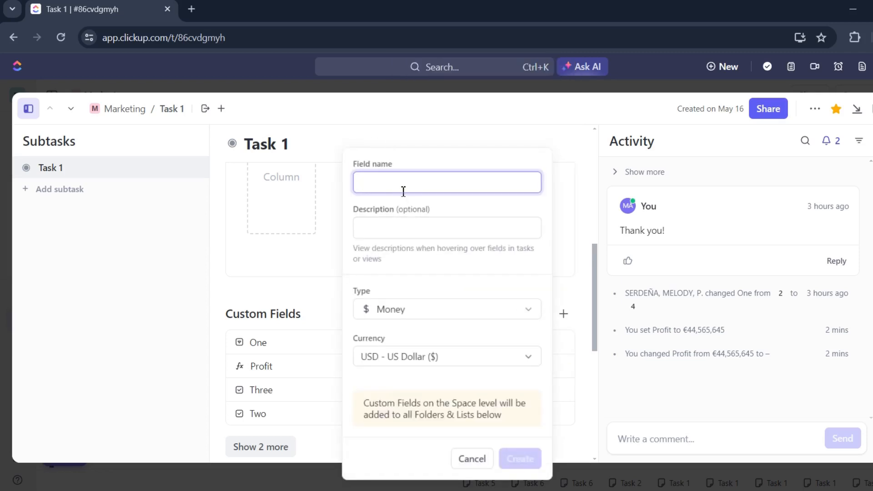
pyautogui.write('P')
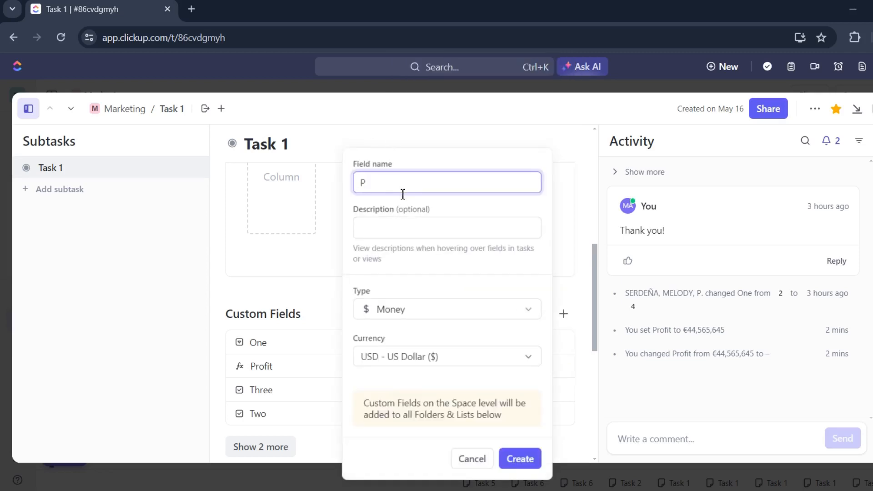
pyautogui.write('rofit 78')
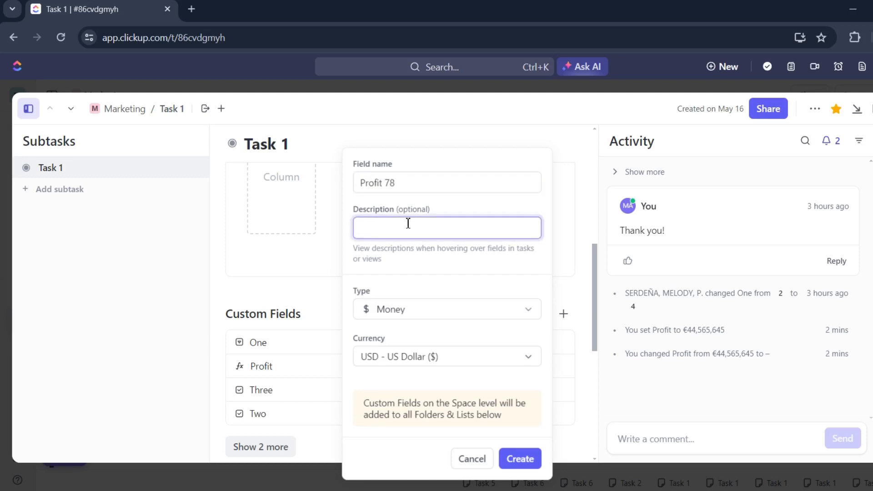
pyautogui.click(446, 228)
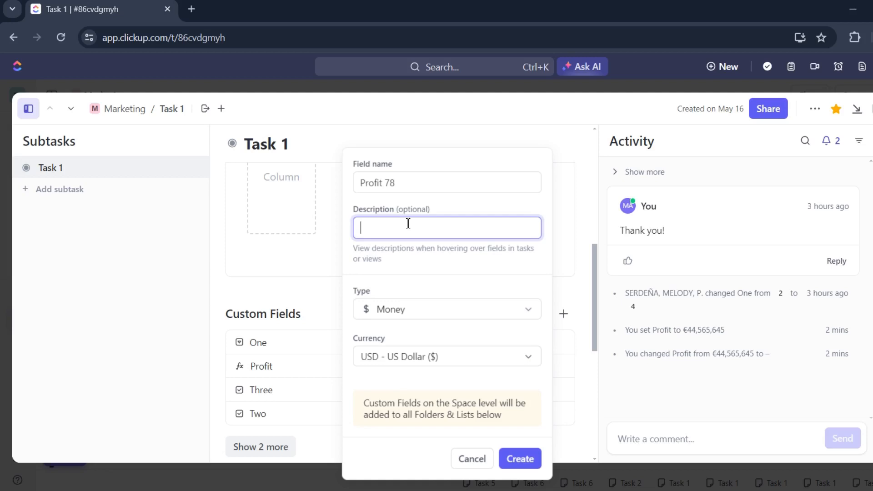
pyautogui.write('Total Inco')
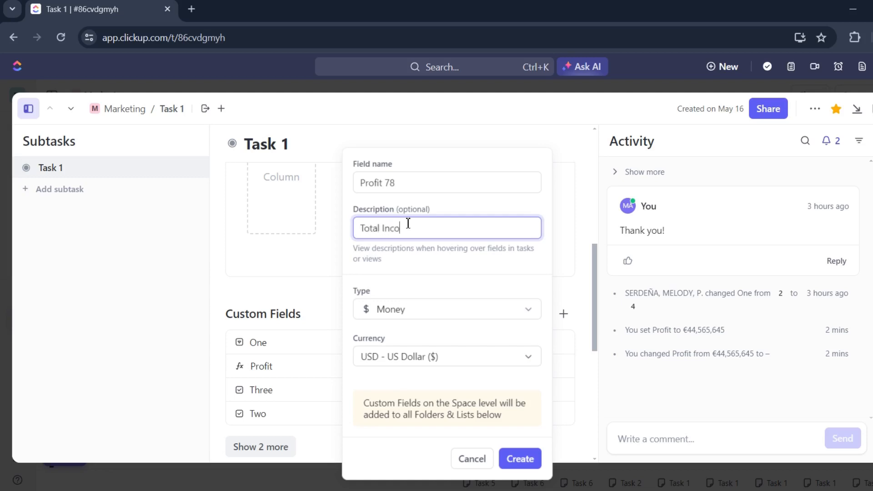
pyautogui.write('me 78')
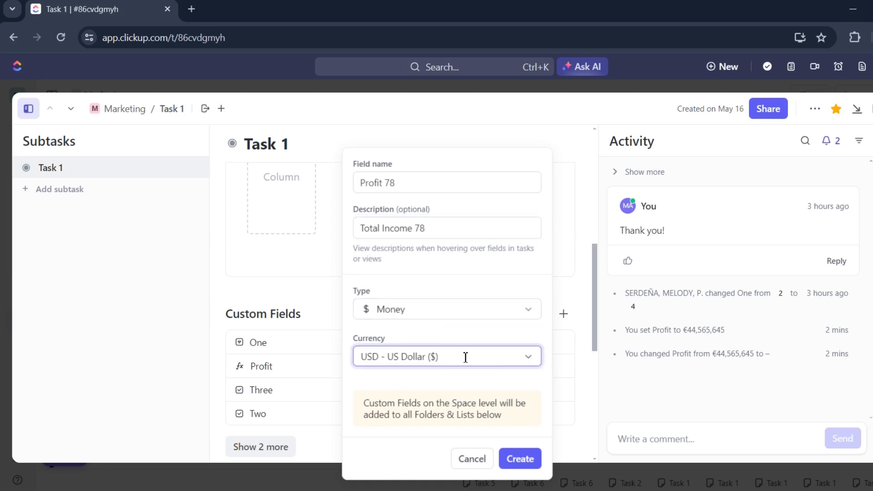
# - Set the field's currency to BRL - Brazilian Real (R$) and create it
pyautogui.click(446, 356)
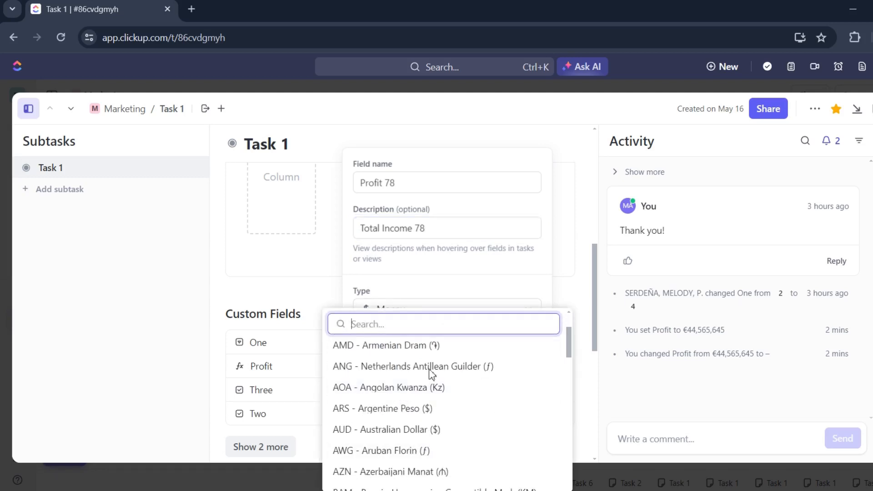
pyautogui.scroll(-3)
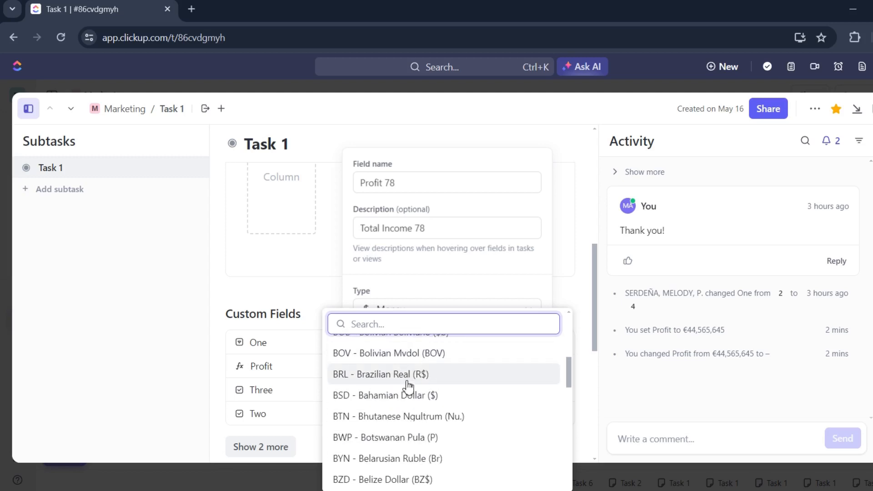
pyautogui.click(380, 374)
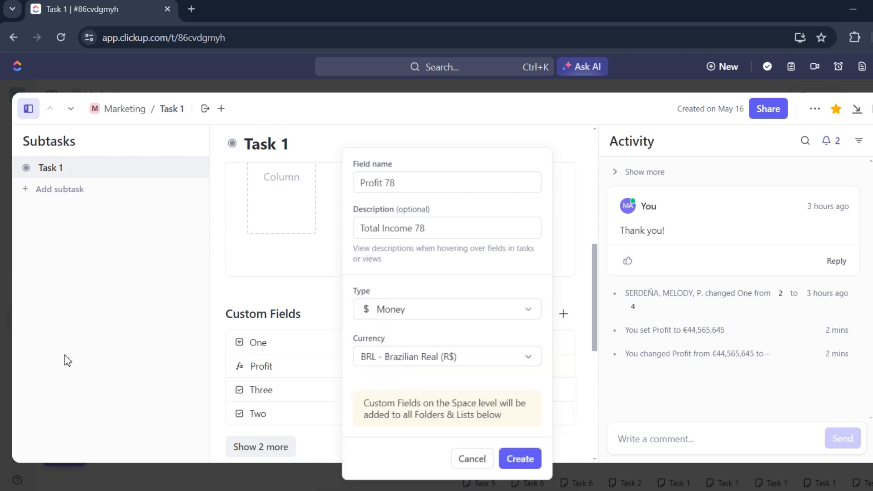
pyautogui.click(519, 458)
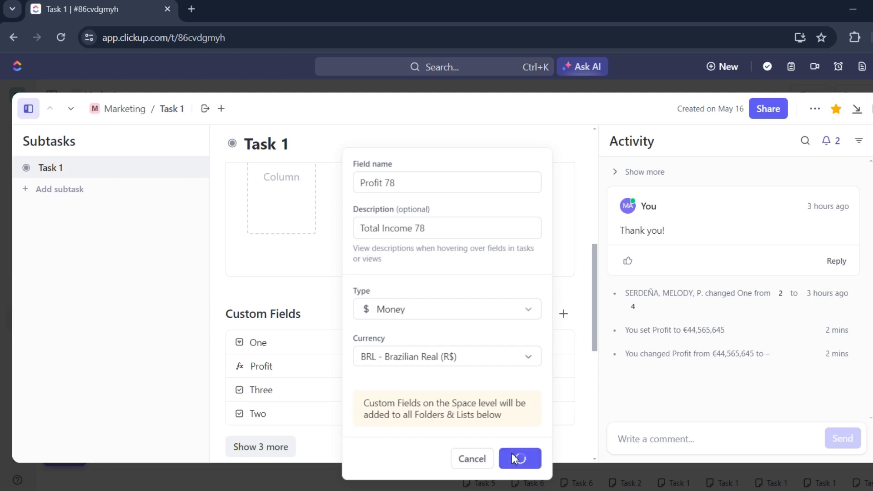
pyautogui.click(518, 457)
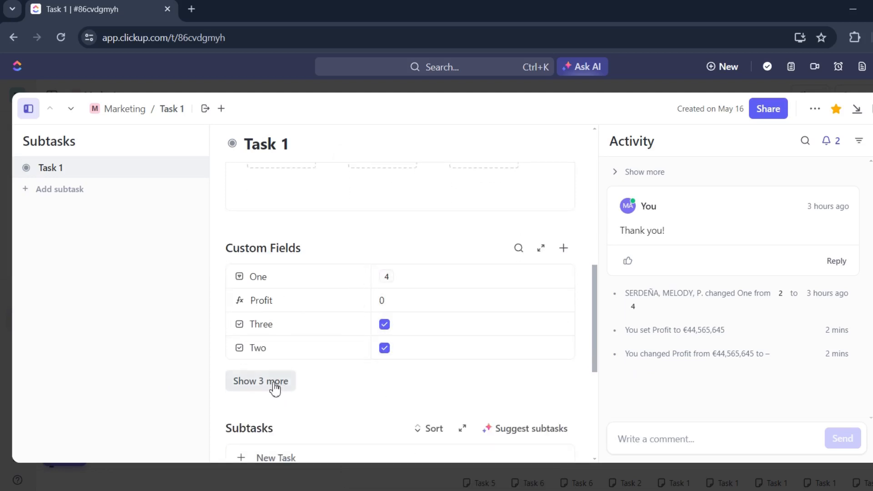
# - Expand the hidden fields and enter R$6,789,573 as Task 1's Profit 78 value
pyautogui.click(260, 381)
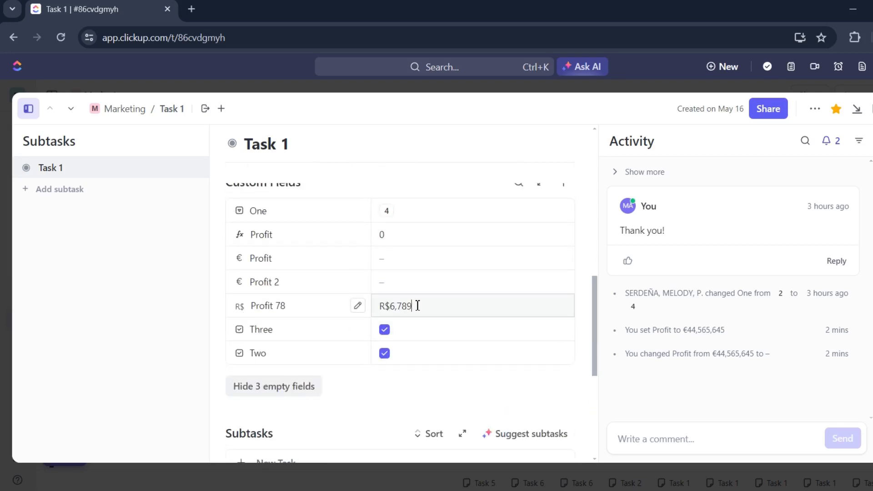
pyautogui.write('573')
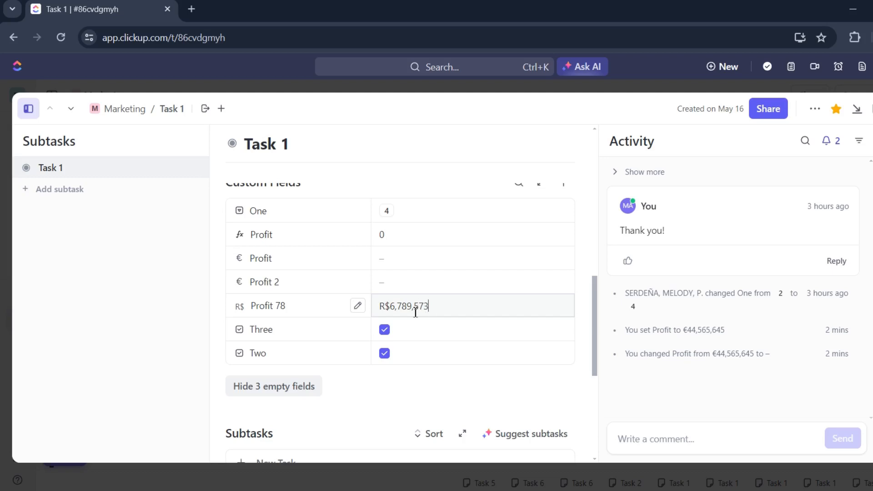